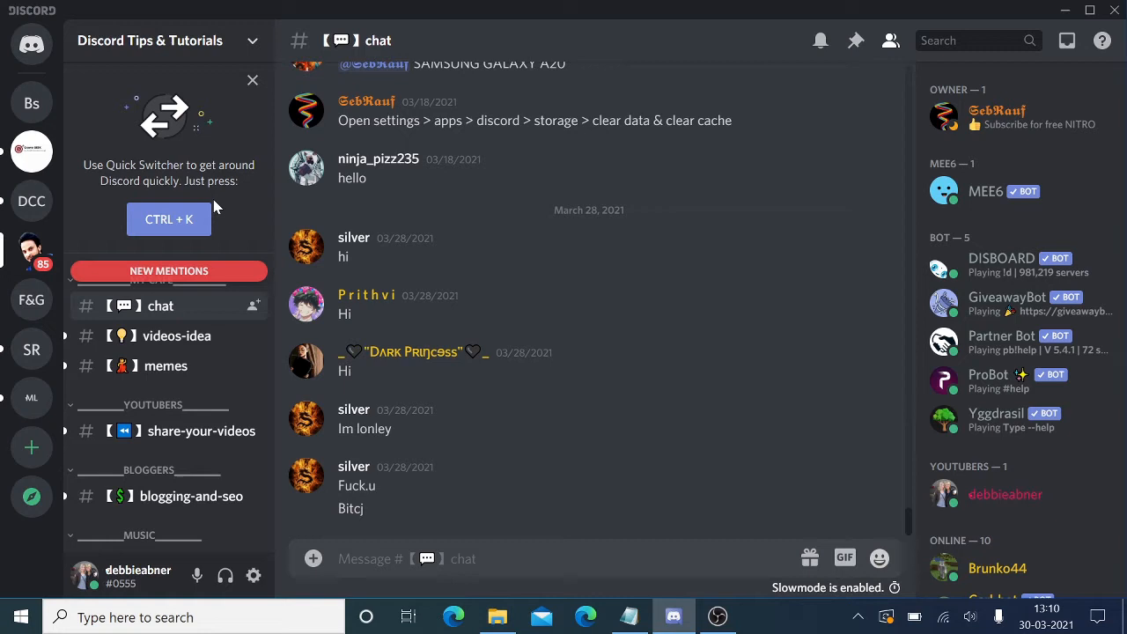
mouse_move(840, 7)
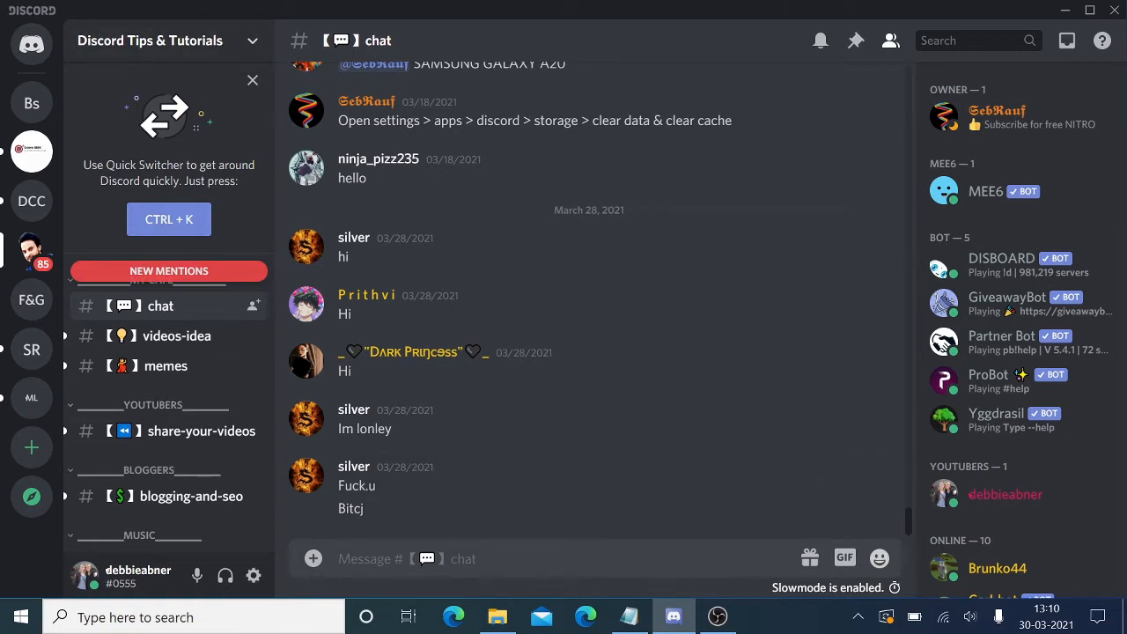
Step: Open Discord User Settings on the My Account page from the gear beside the username
click(253, 575)
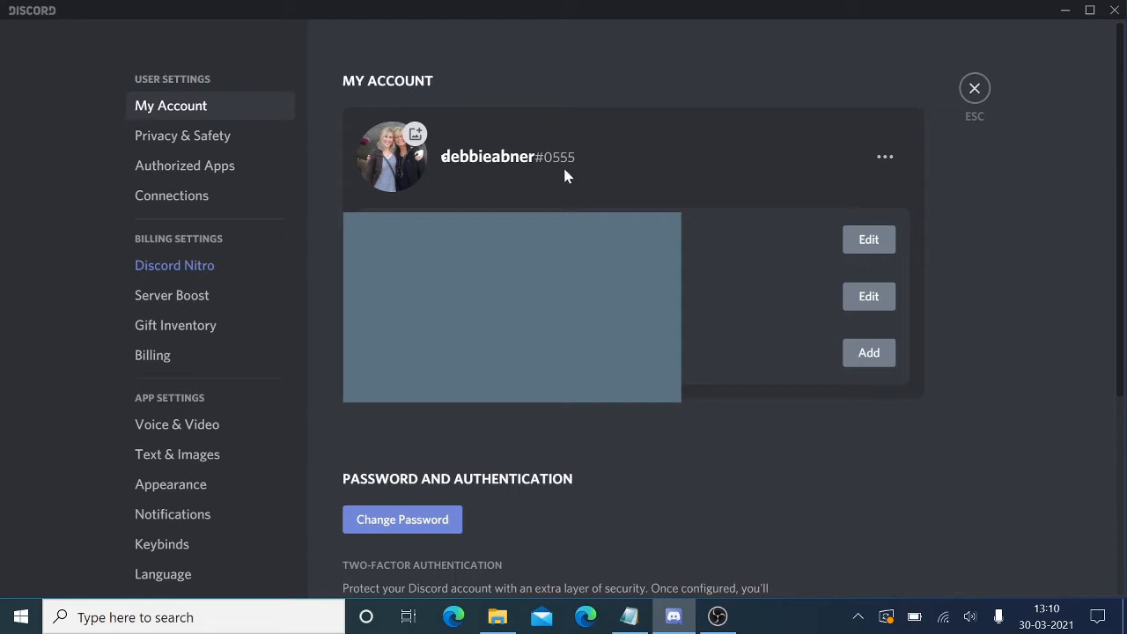
mouse_move(542, 197)
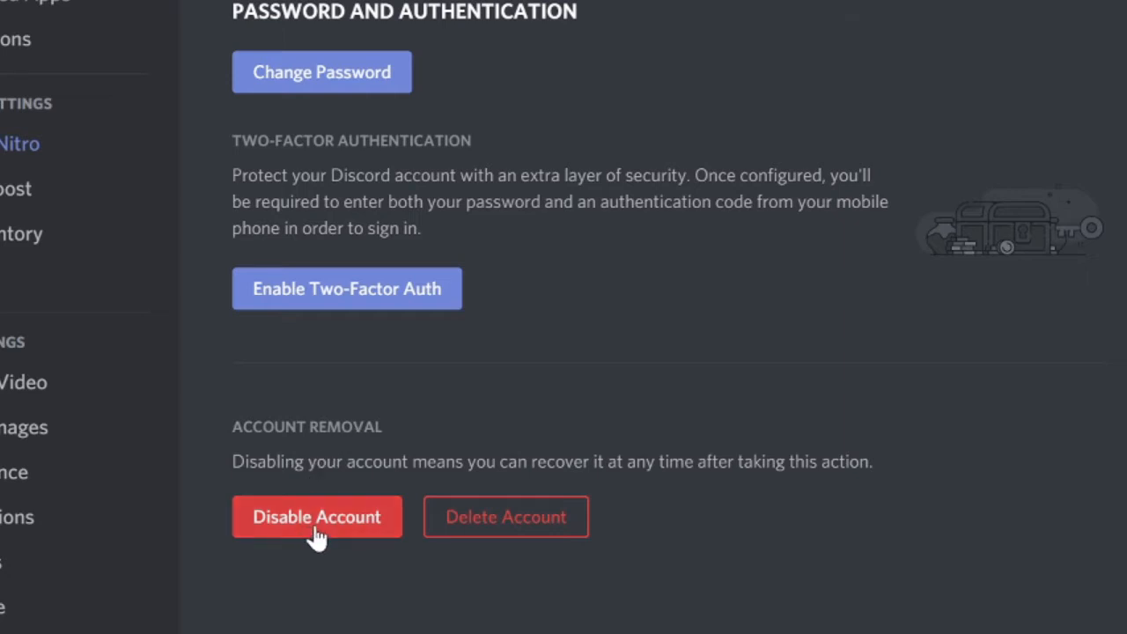
mouse_move(554, 535)
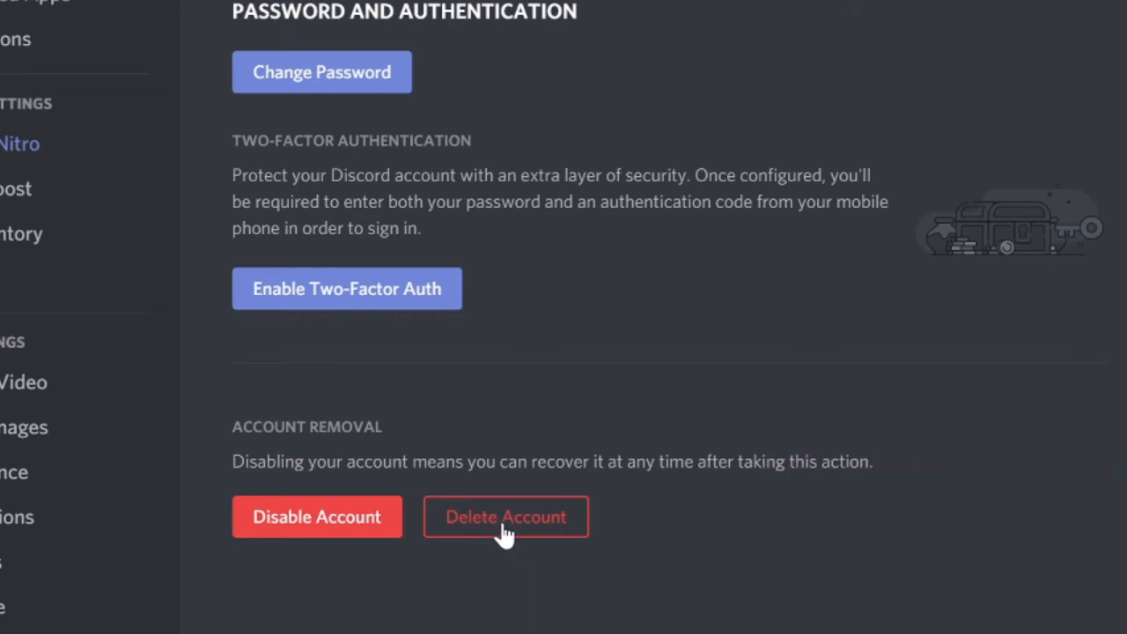
mouse_move(810, 454)
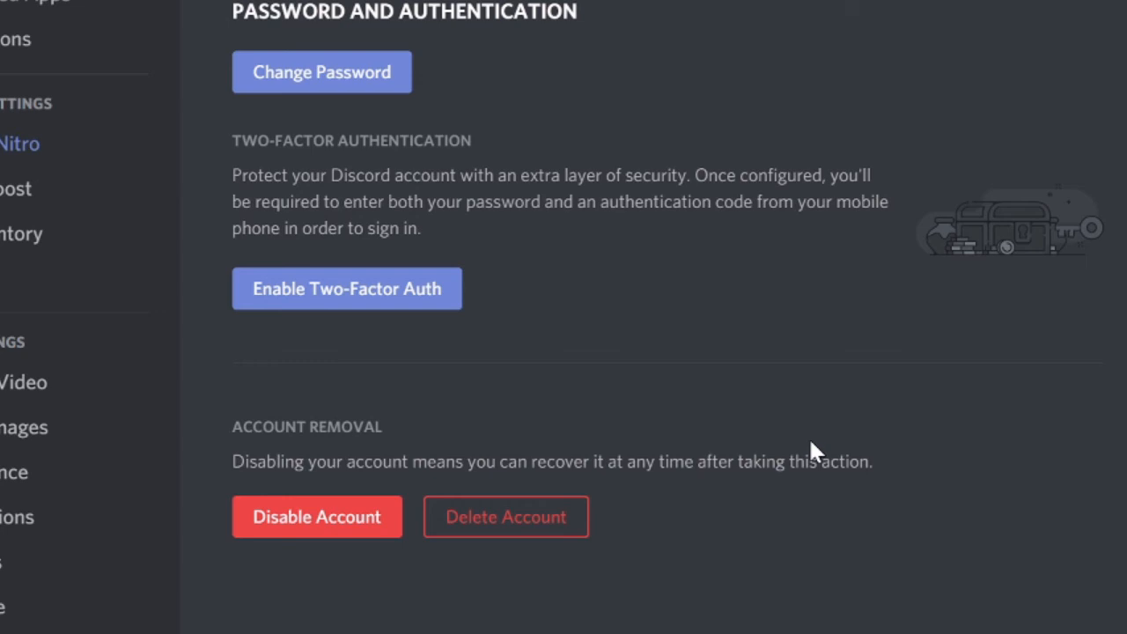